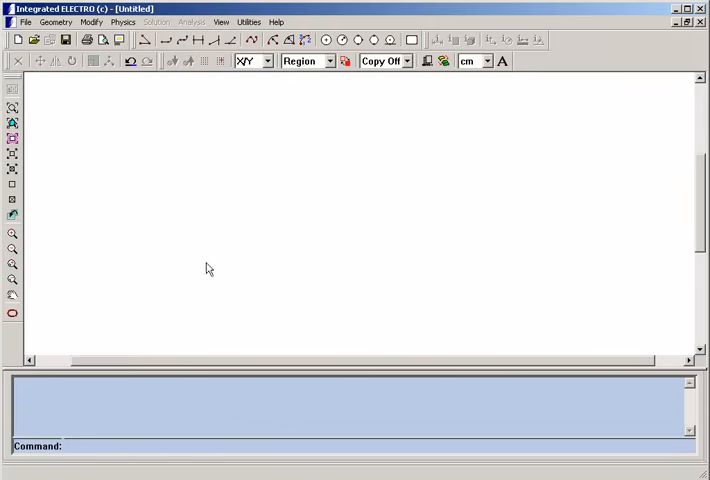
mouse_move(227, 382)
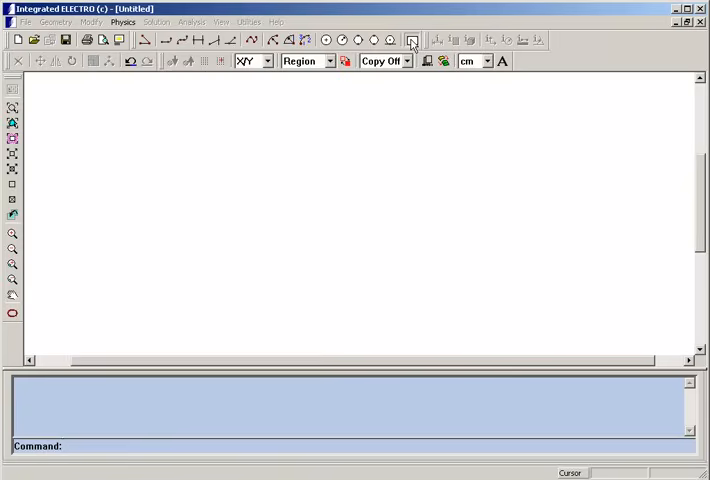
- Start the Rectangle tool to draw the first wide capacitor plate
left_click(409, 40)
type("0 0")
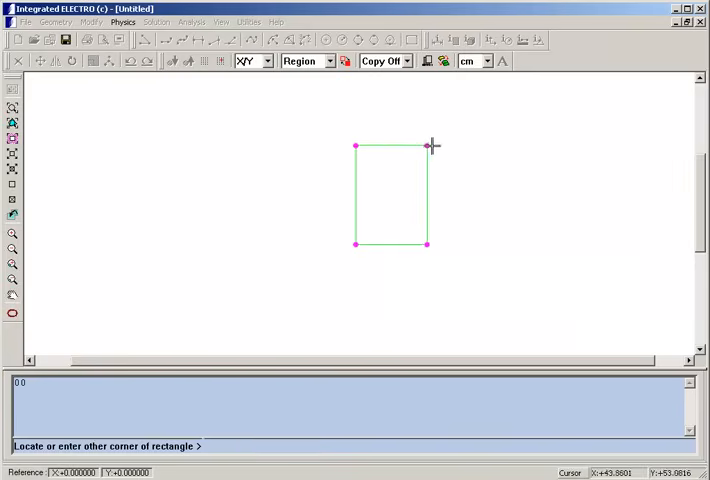
mouse_move(523, 167)
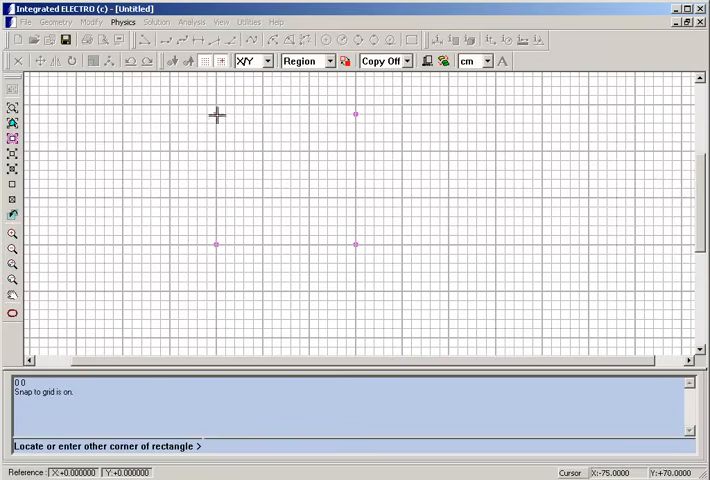
mouse_move(505, 162)
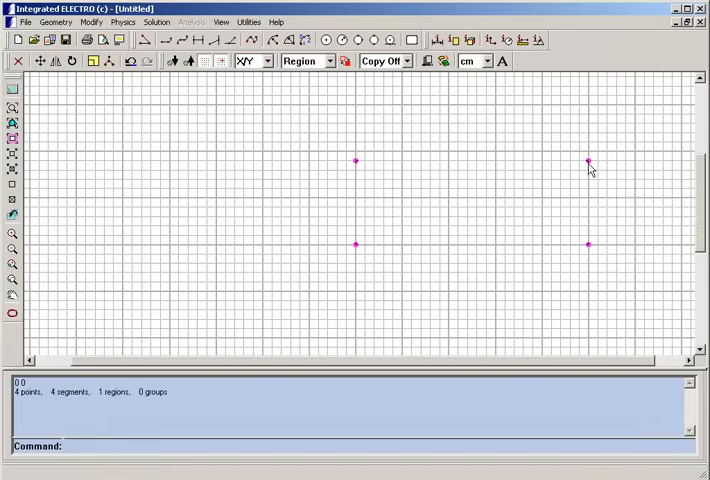
- Turn off grid display and snap-to-grid
left_click(207, 61)
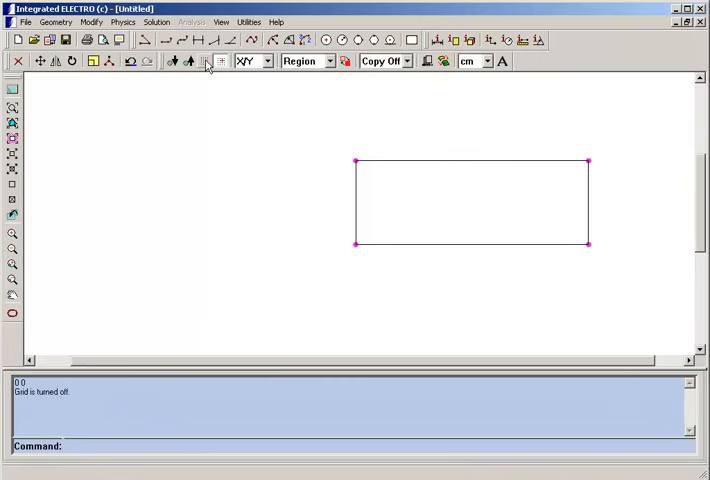
left_click(205, 61)
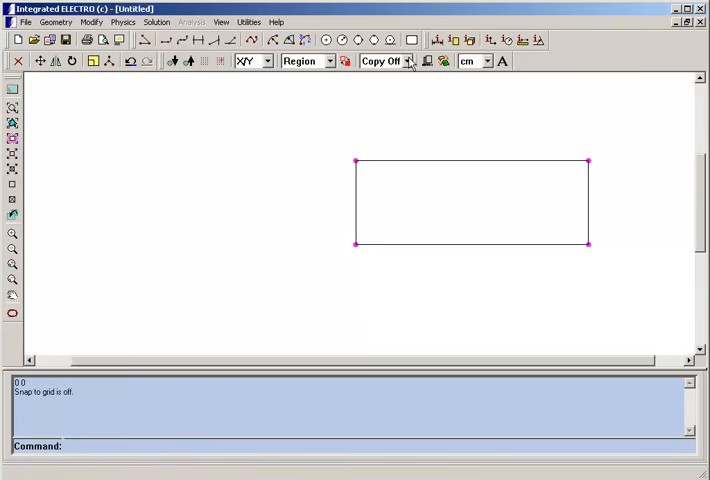
- Set the Copy dropdown to Copy On and select the rectangle to duplicate
left_click(407, 61)
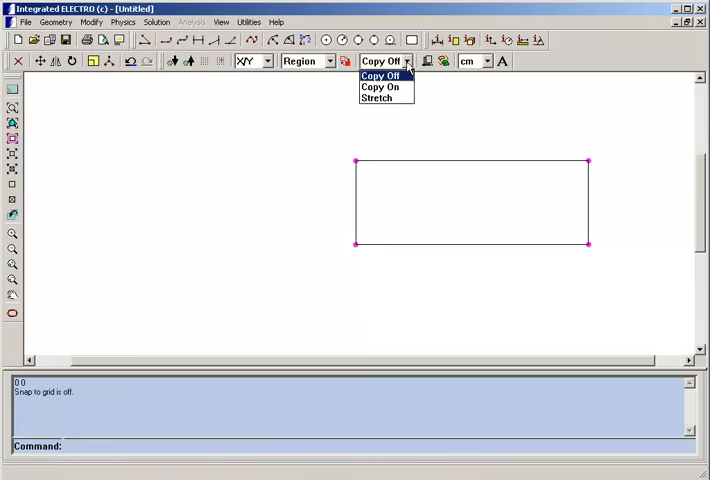
left_click(380, 87)
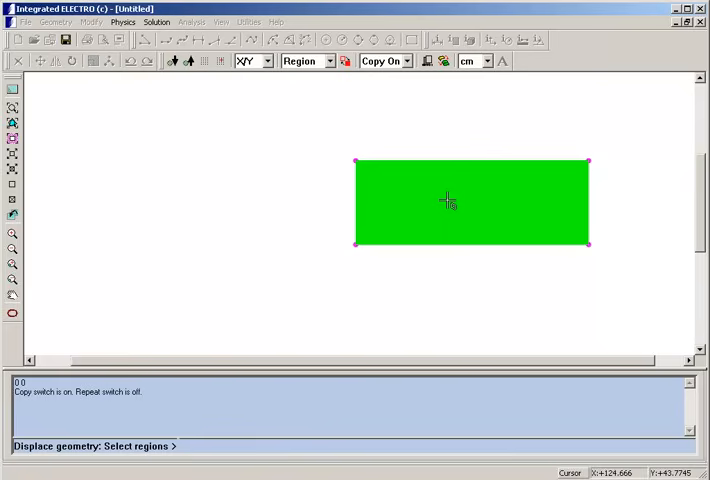
left_click(448, 200)
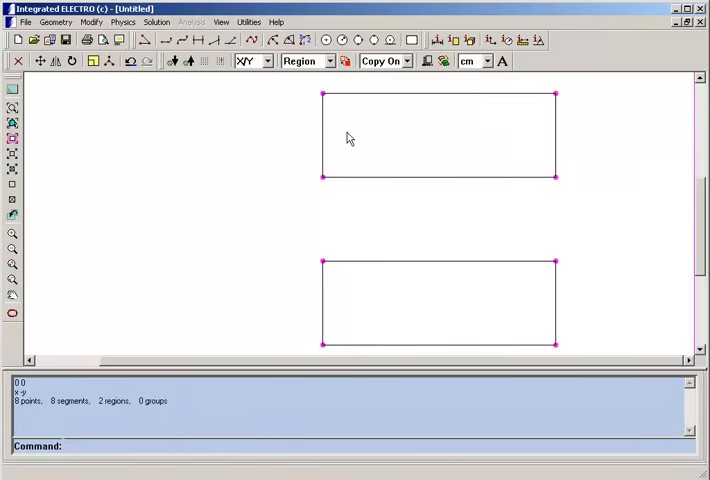
mouse_move(588, 125)
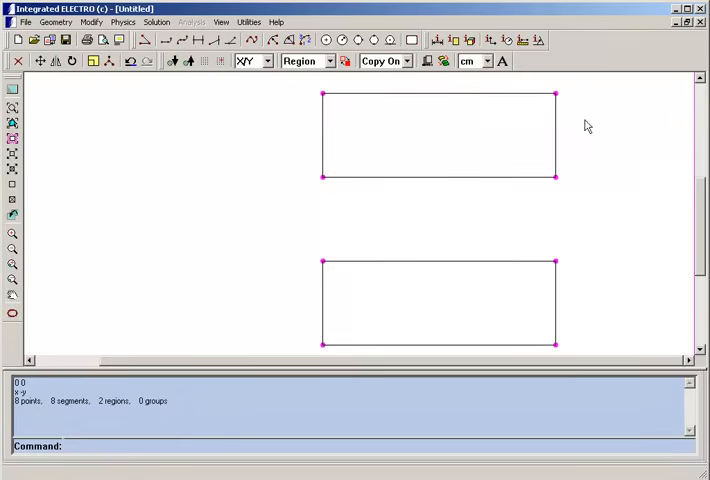
mouse_move(322, 103)
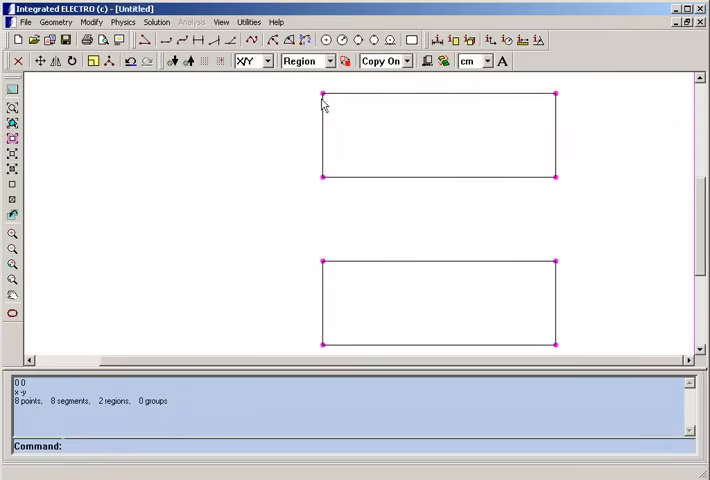
mouse_move(330, 97)
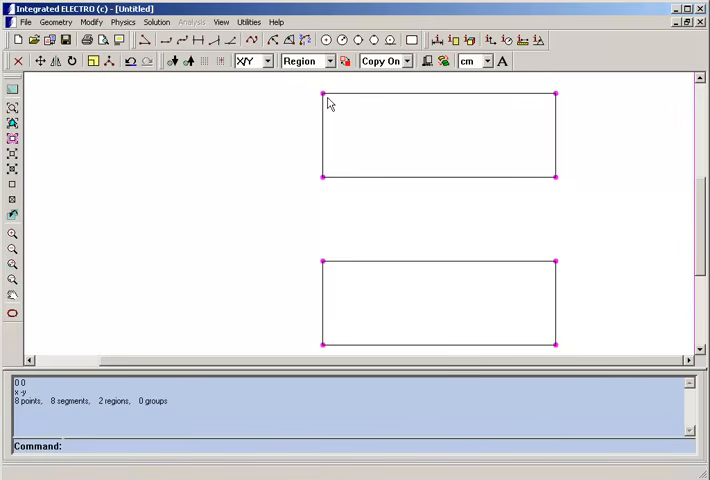
mouse_move(295, 103)
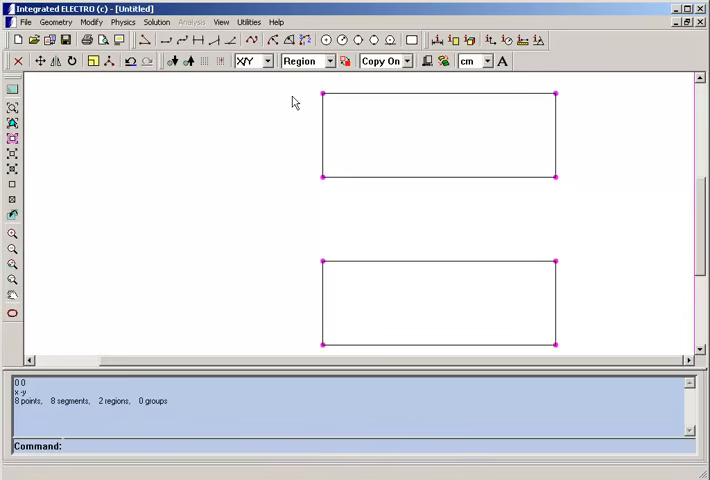
mouse_move(325, 102)
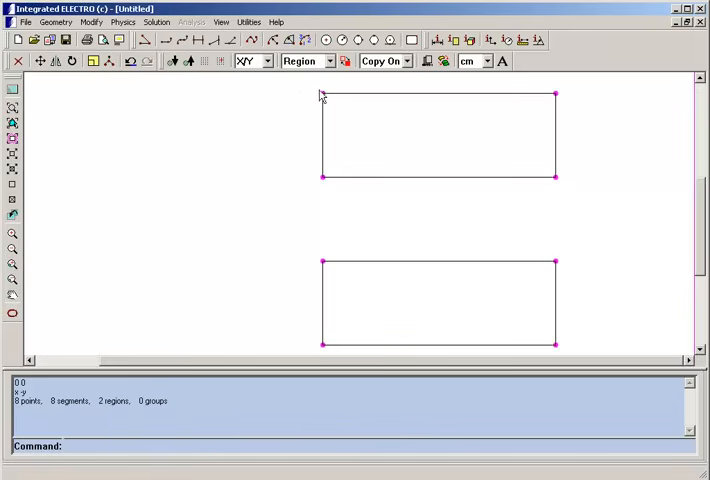
mouse_move(253, 104)
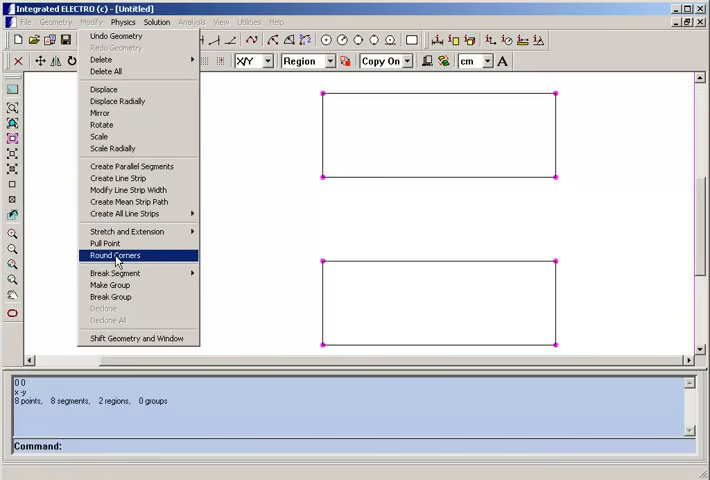
- Round all eight plate corners with a radius of 1
left_click(114, 255)
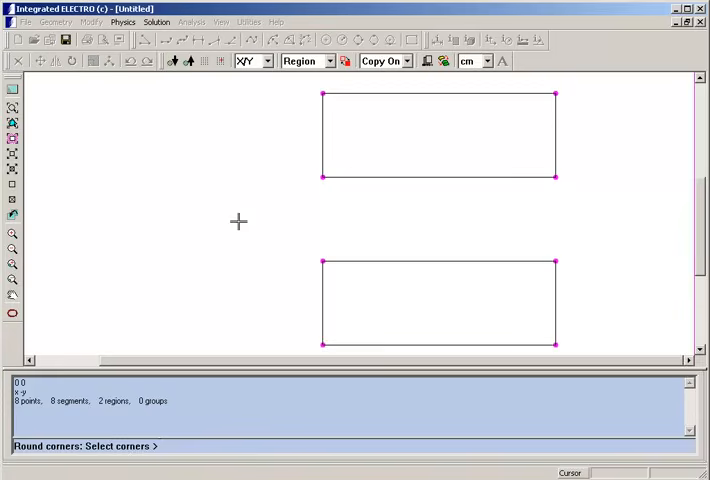
mouse_move(320, 95)
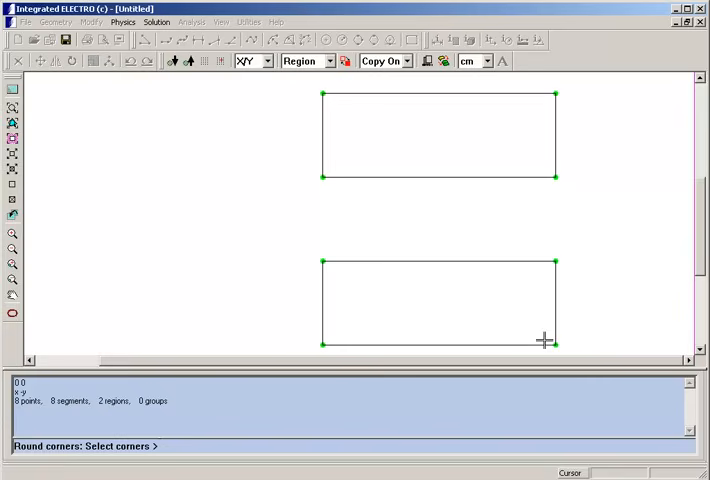
mouse_move(328, 231)
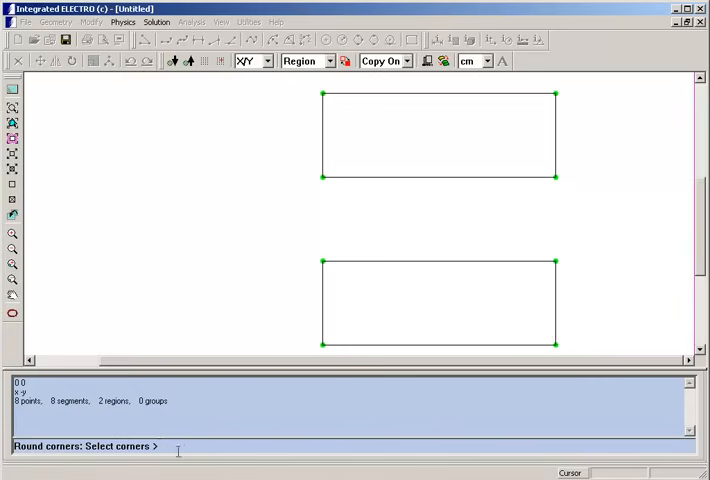
mouse_move(218, 231)
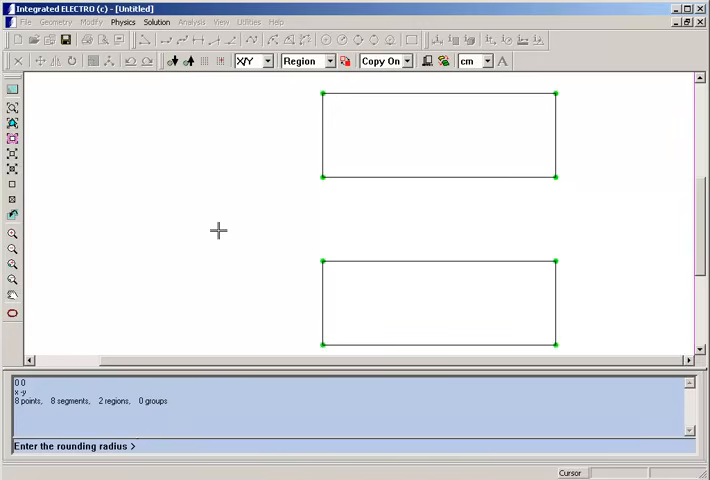
type("1")
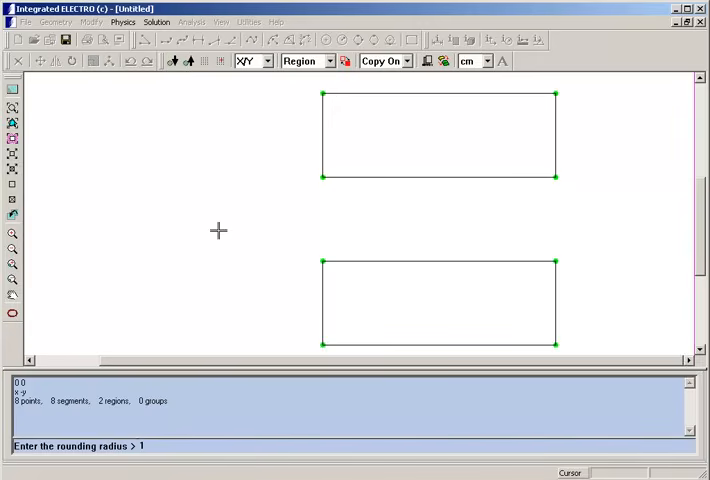